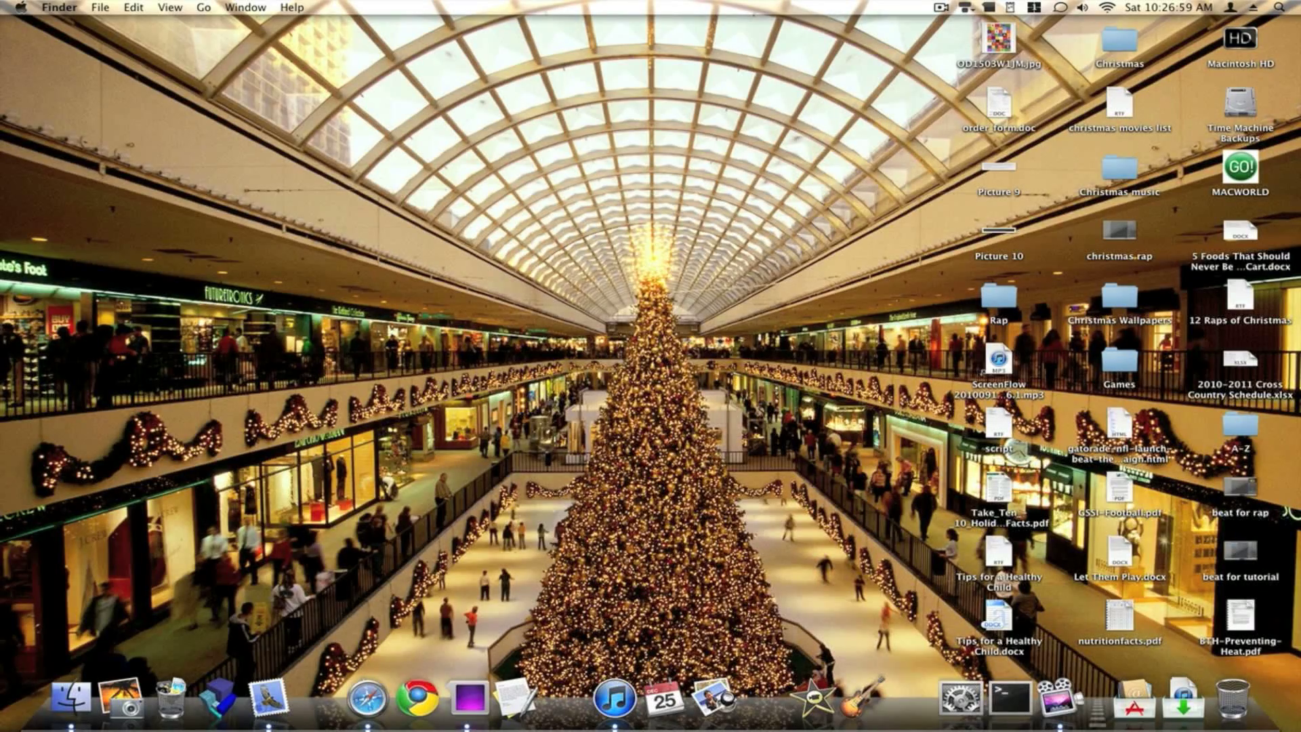
pyautogui.moveTo(840, 703)
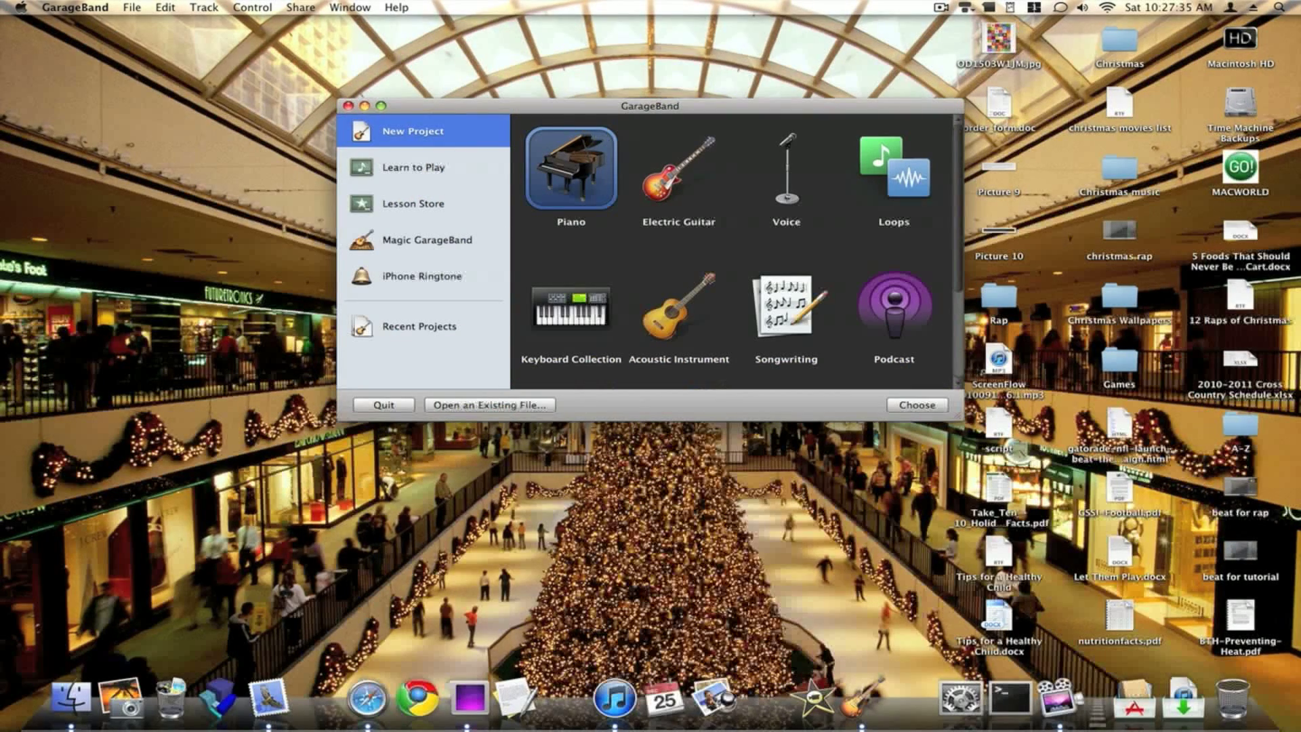
# - Browse and dismiss the File menu, then pick the Piano template for a new project
pyautogui.click(131, 8)
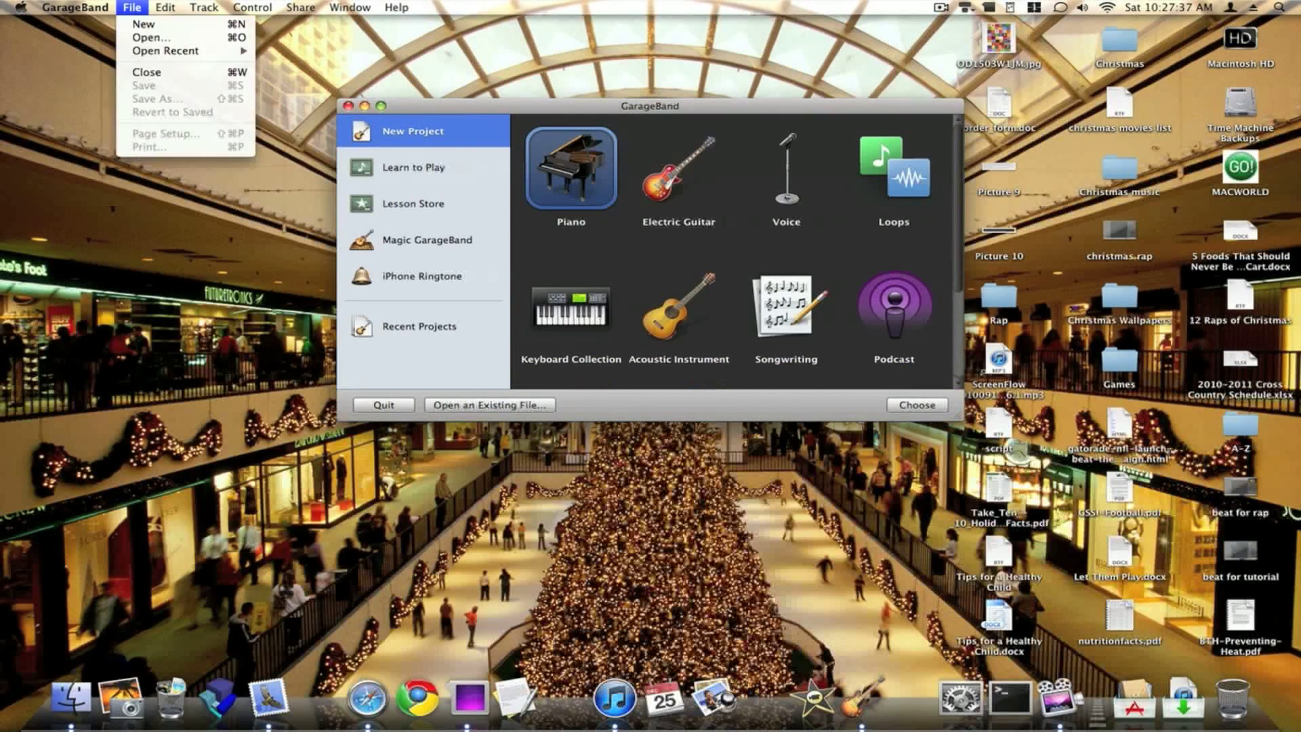
pyautogui.click(132, 8)
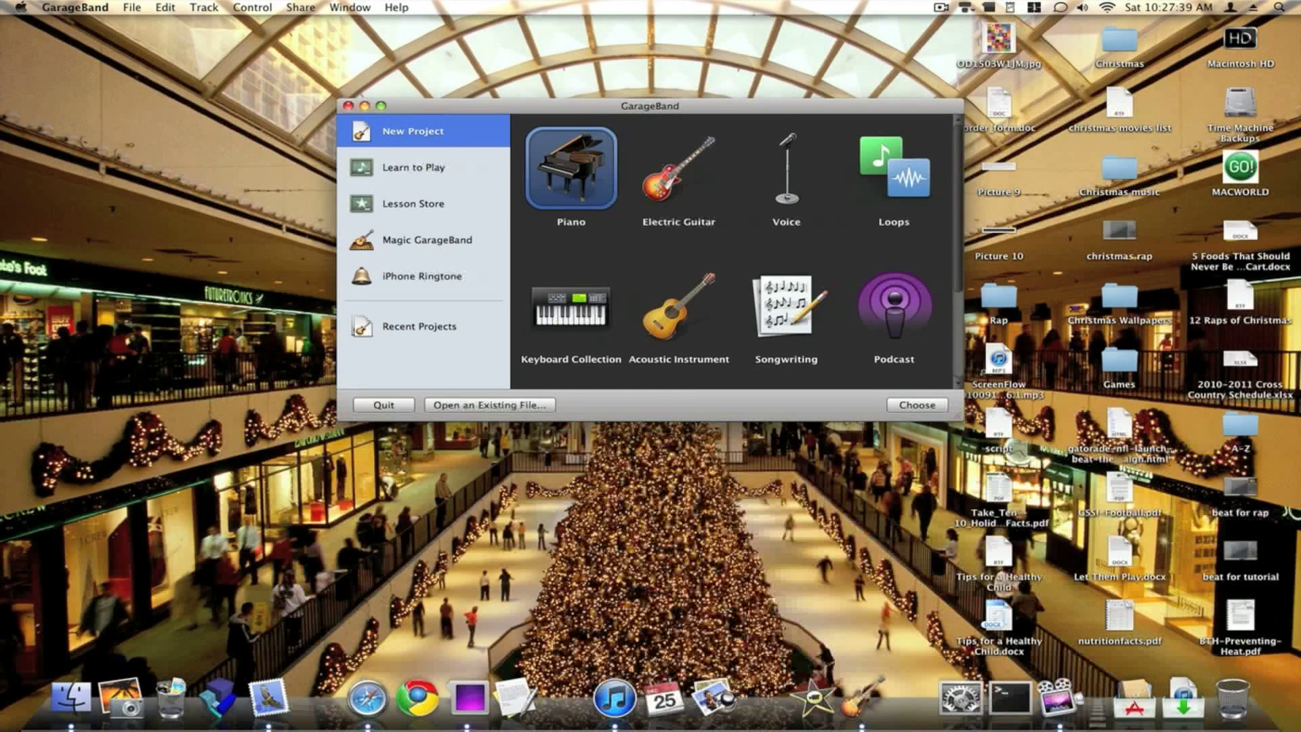
pyautogui.click(382, 405)
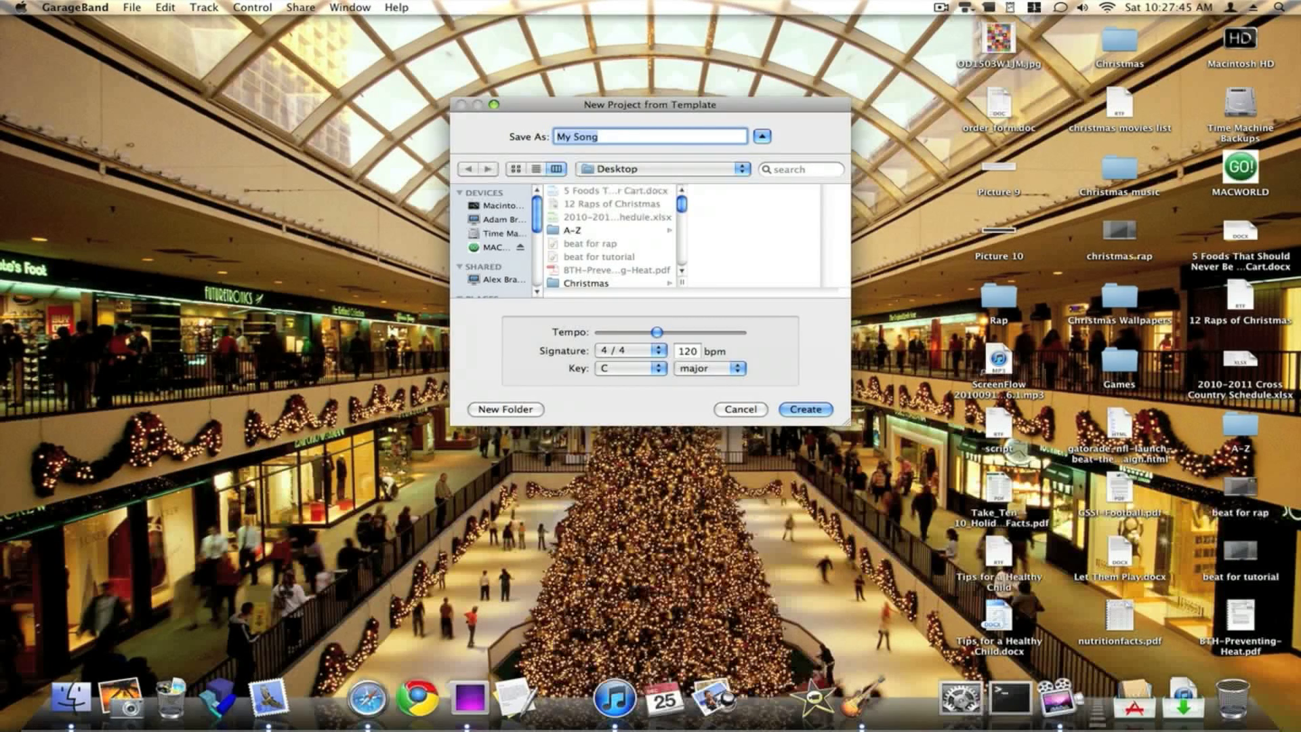
# - Name the new project 'remix' and create it on the Desktop
pyautogui.write('remi')
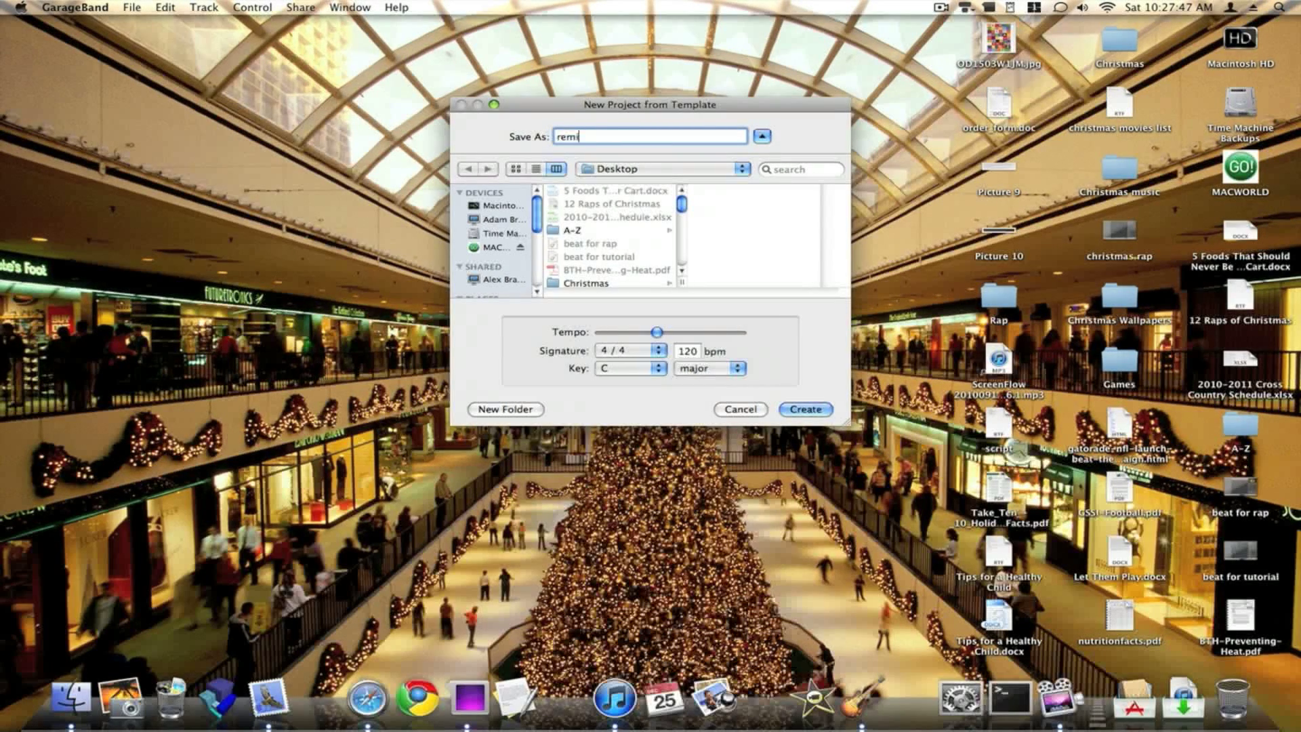
pyautogui.write('x')
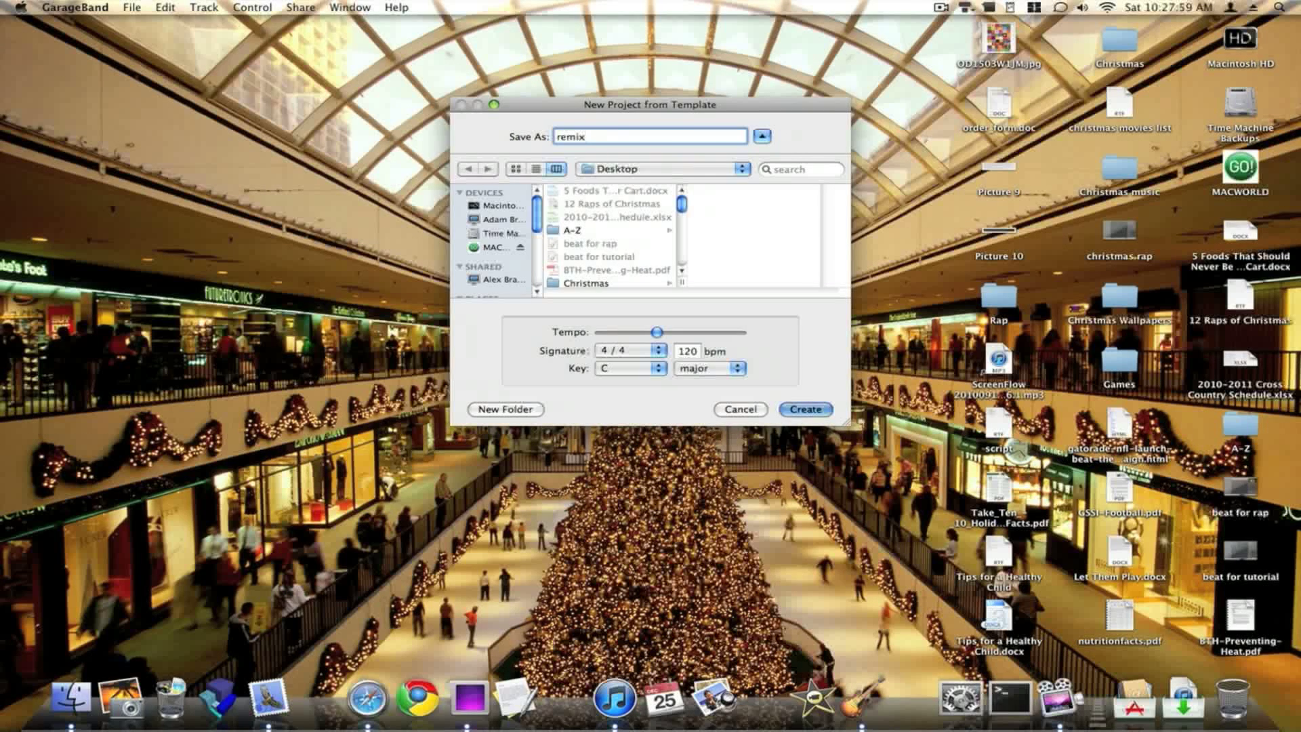
pyautogui.click(803, 409)
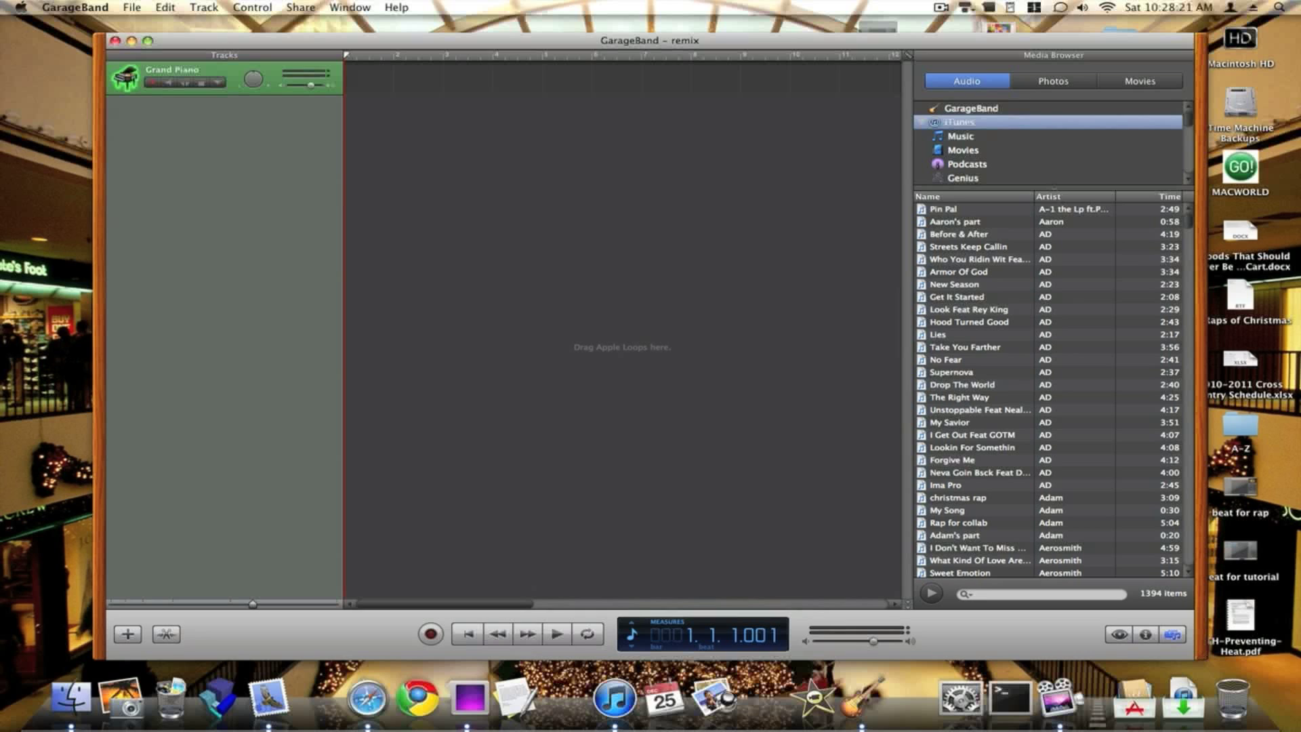
# - Search the Media Browser for 'christmas rap' and add the song as an audio track
pyautogui.write('christmas rap')
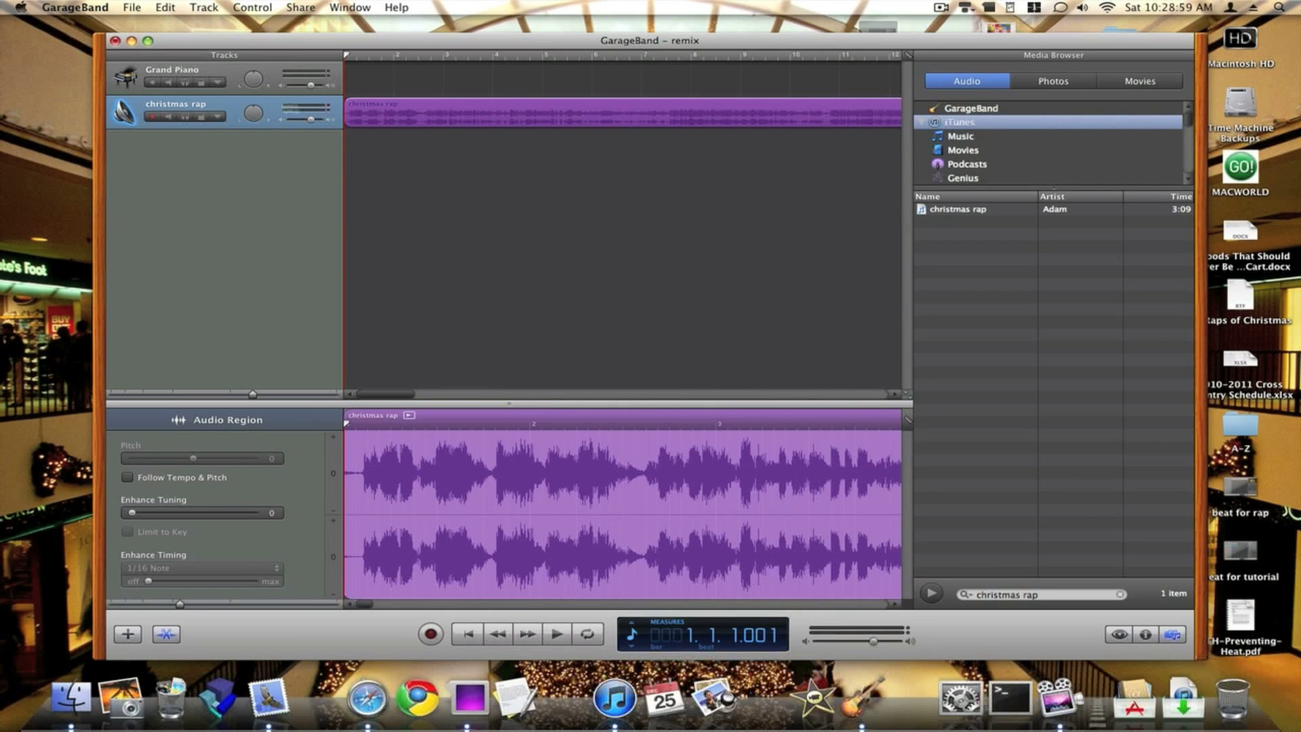
# - Enable Follow Tempo & Pitch on the rap region and set its pitch to +12 after trying -12
pyautogui.click(128, 476)
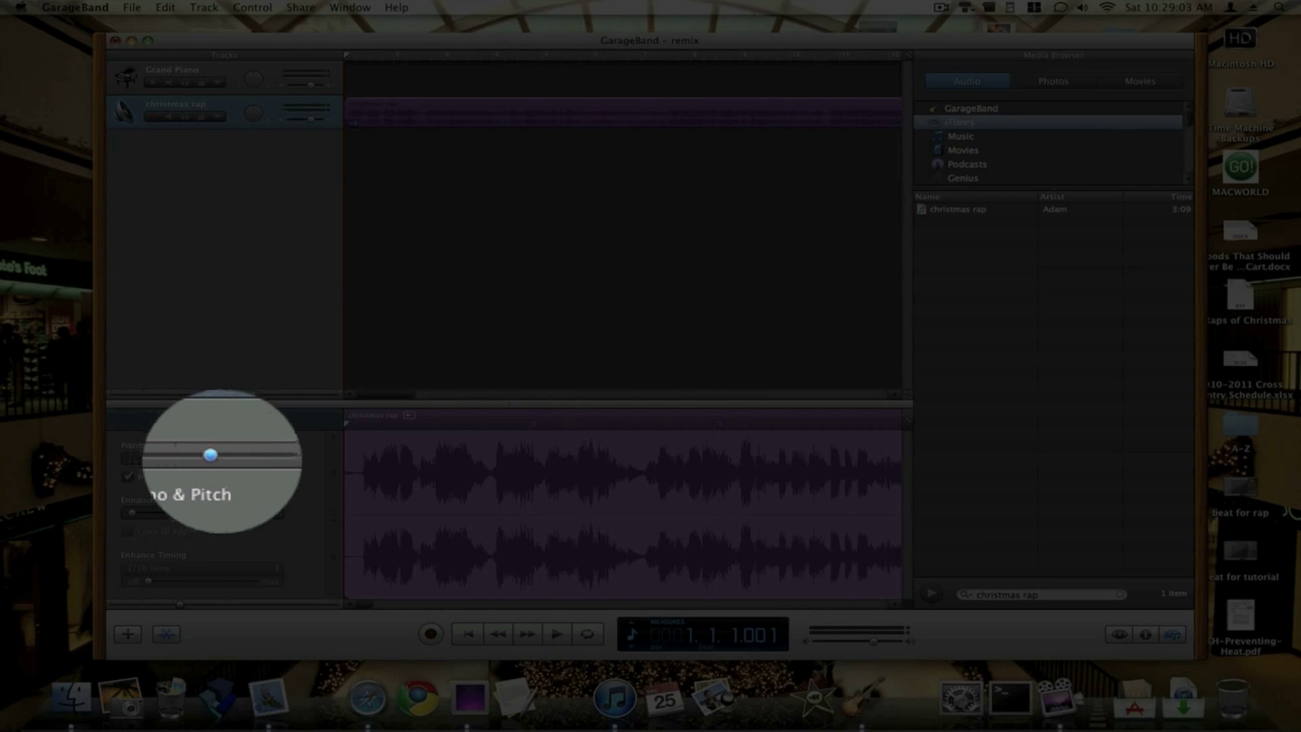
pyautogui.moveTo(211, 455); pyautogui.dragTo(242, 456)
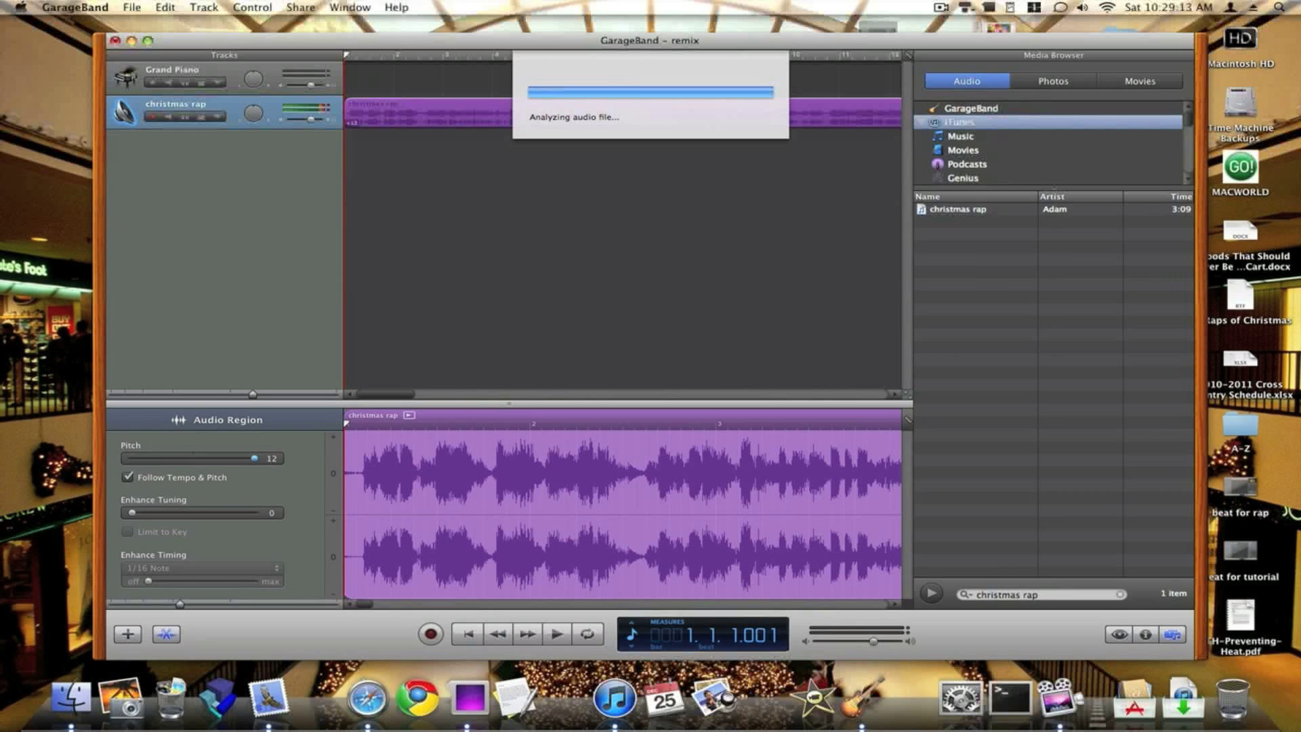
pyautogui.moveTo(254, 458); pyautogui.dragTo(133, 458)
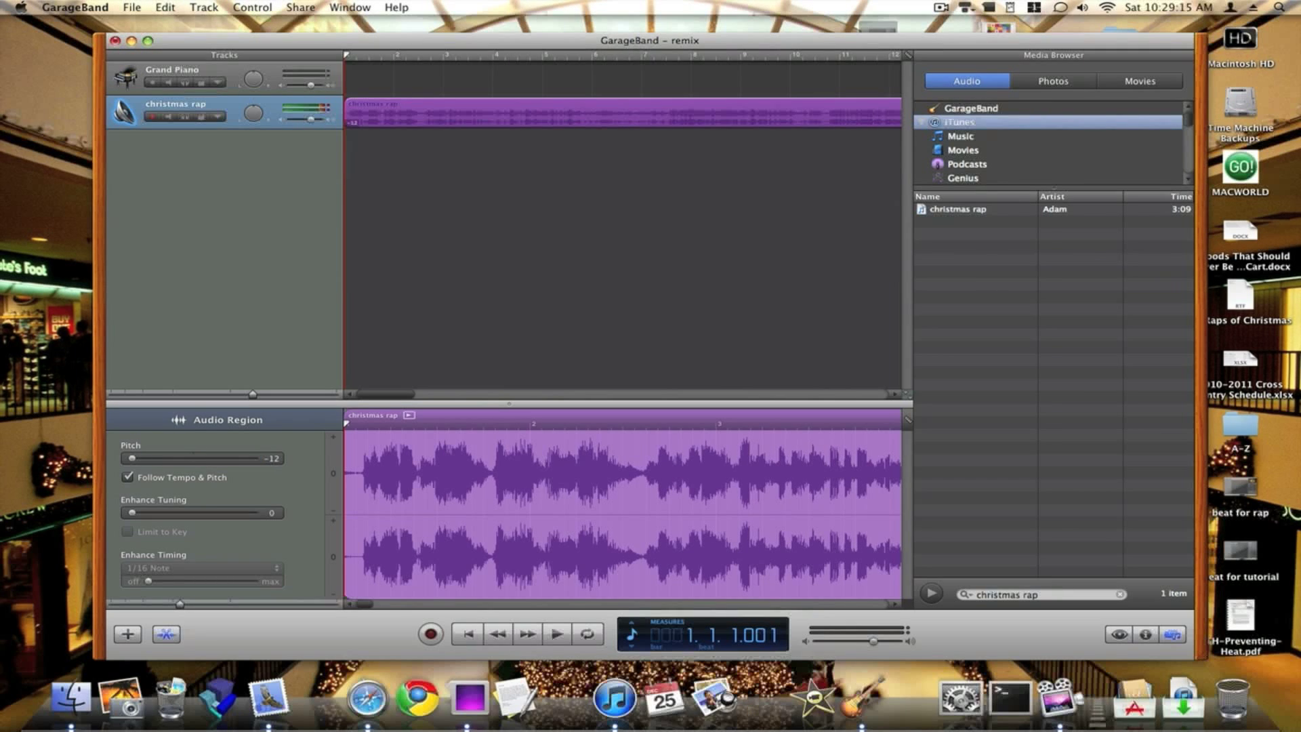
pyautogui.moveTo(135, 456); pyautogui.dragTo(247, 457)
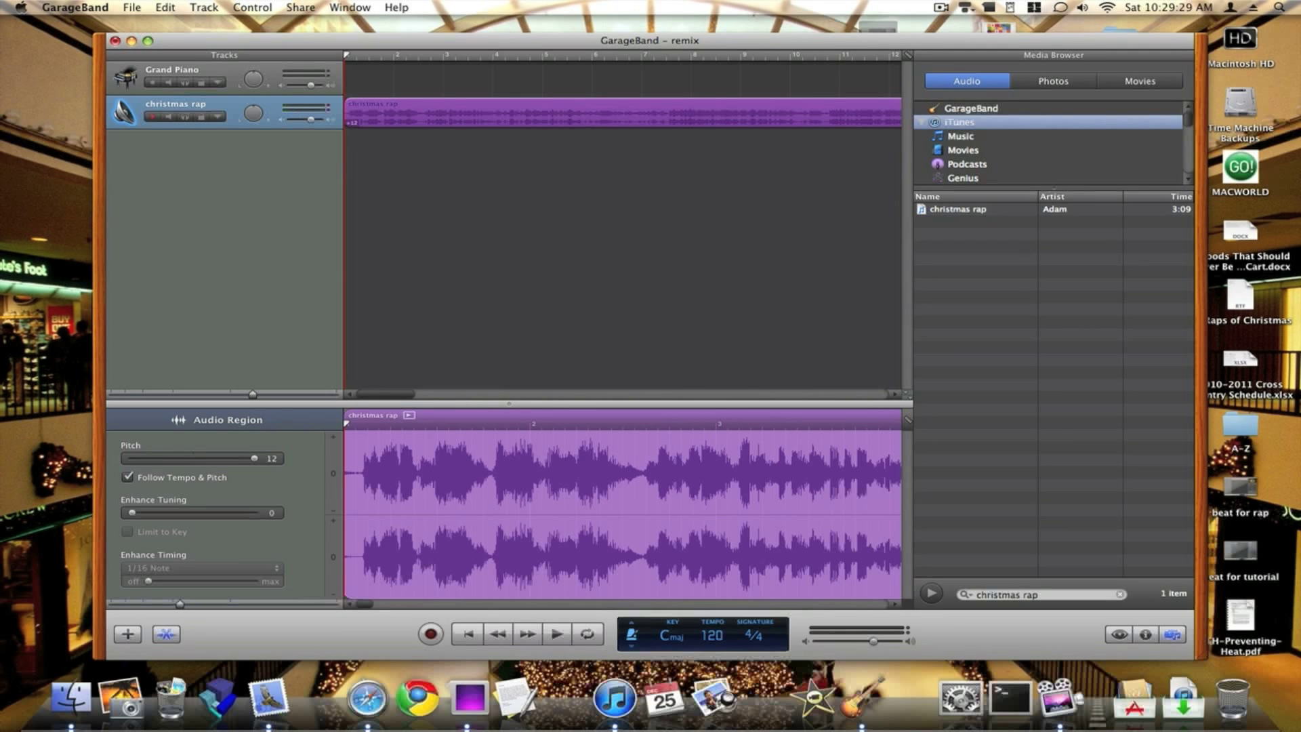
# - Try tempo 240, audition playback, then settle the project at 40 bpm with pitch -12
pyautogui.moveTo(733, 633); pyautogui.dragTo(733, 571)
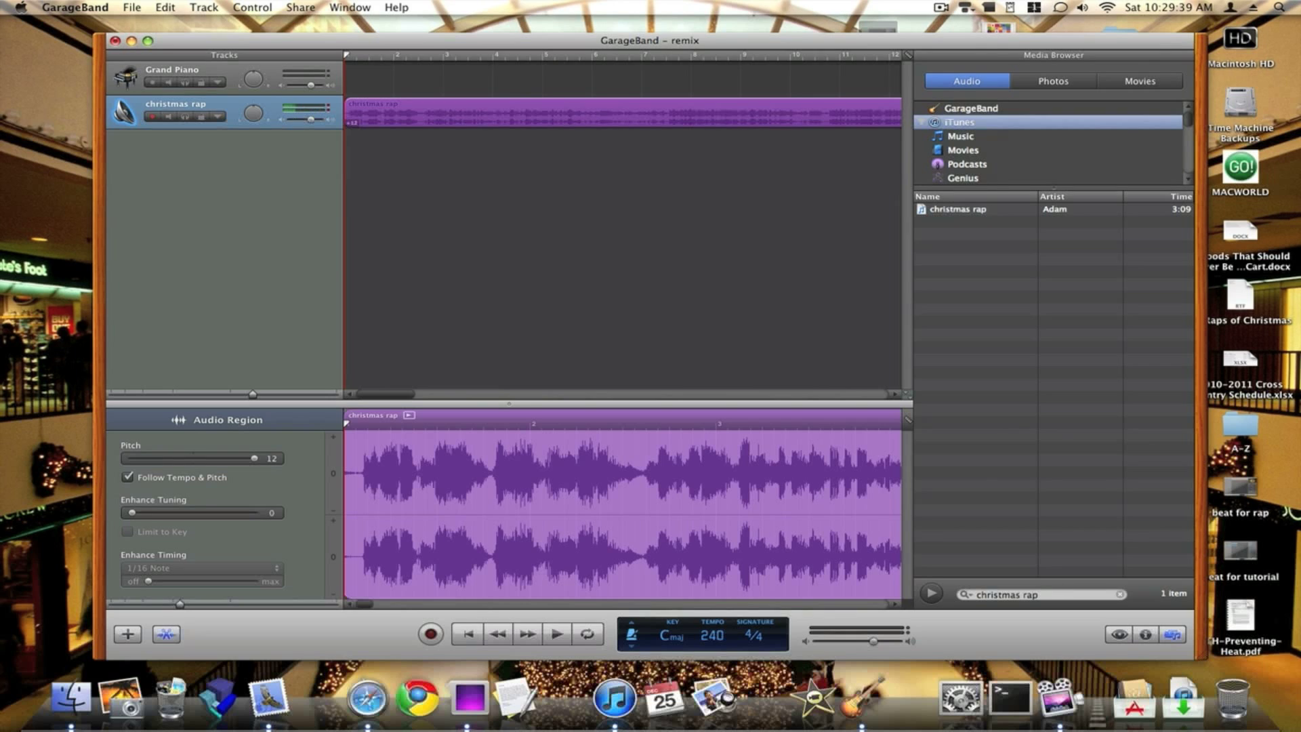
pyautogui.click(557, 634)
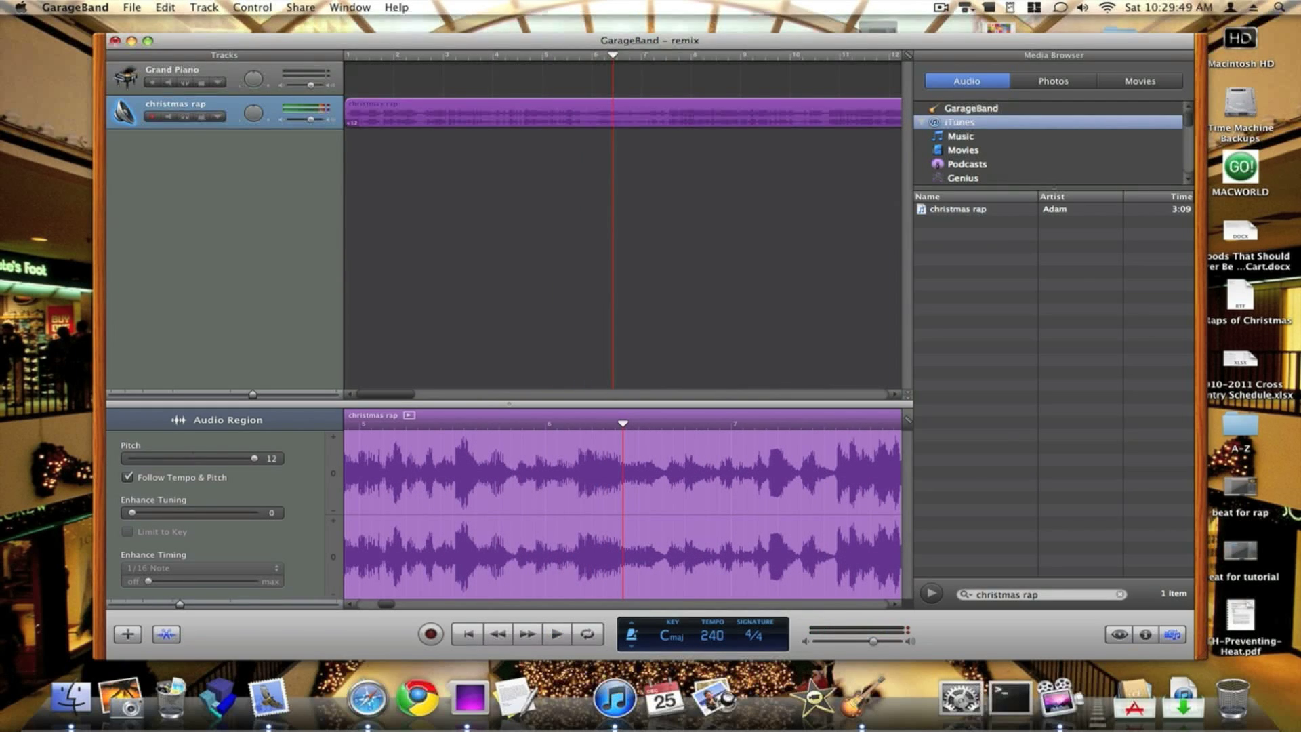
pyautogui.moveTo(247, 458); pyautogui.dragTo(133, 458)
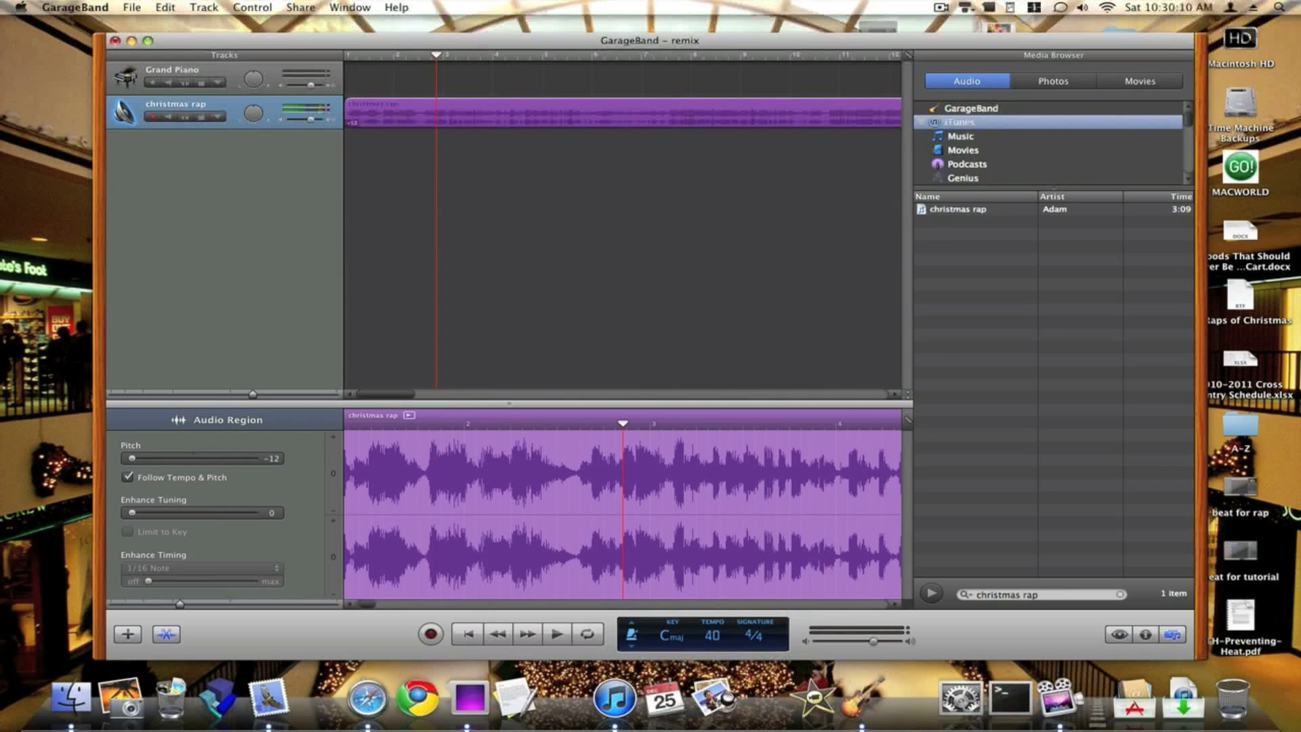
# - Reset pitch to 0 and tempo to 120 bpm, with Enhance Tuning at 100 limited to key
pyautogui.moveTo(133, 458); pyautogui.dragTo(194, 458)
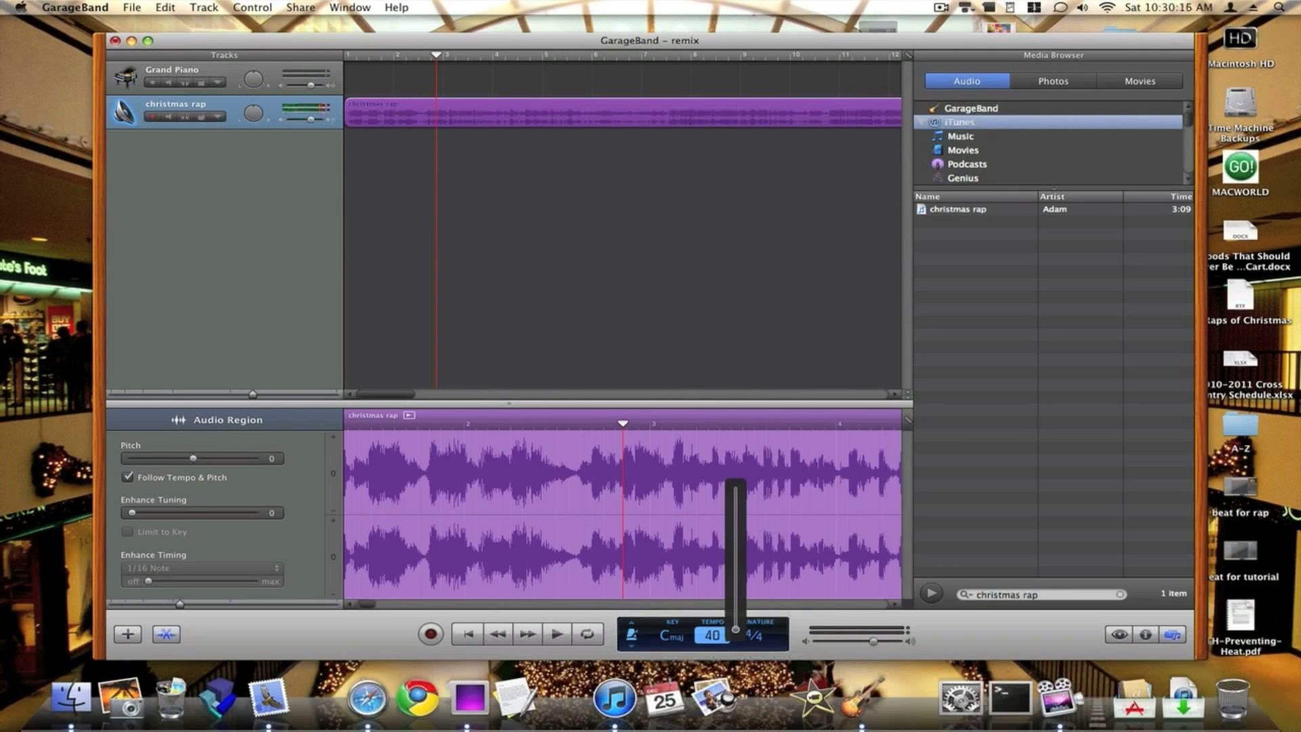
pyautogui.moveTo(735, 488); pyautogui.dragTo(735, 568)
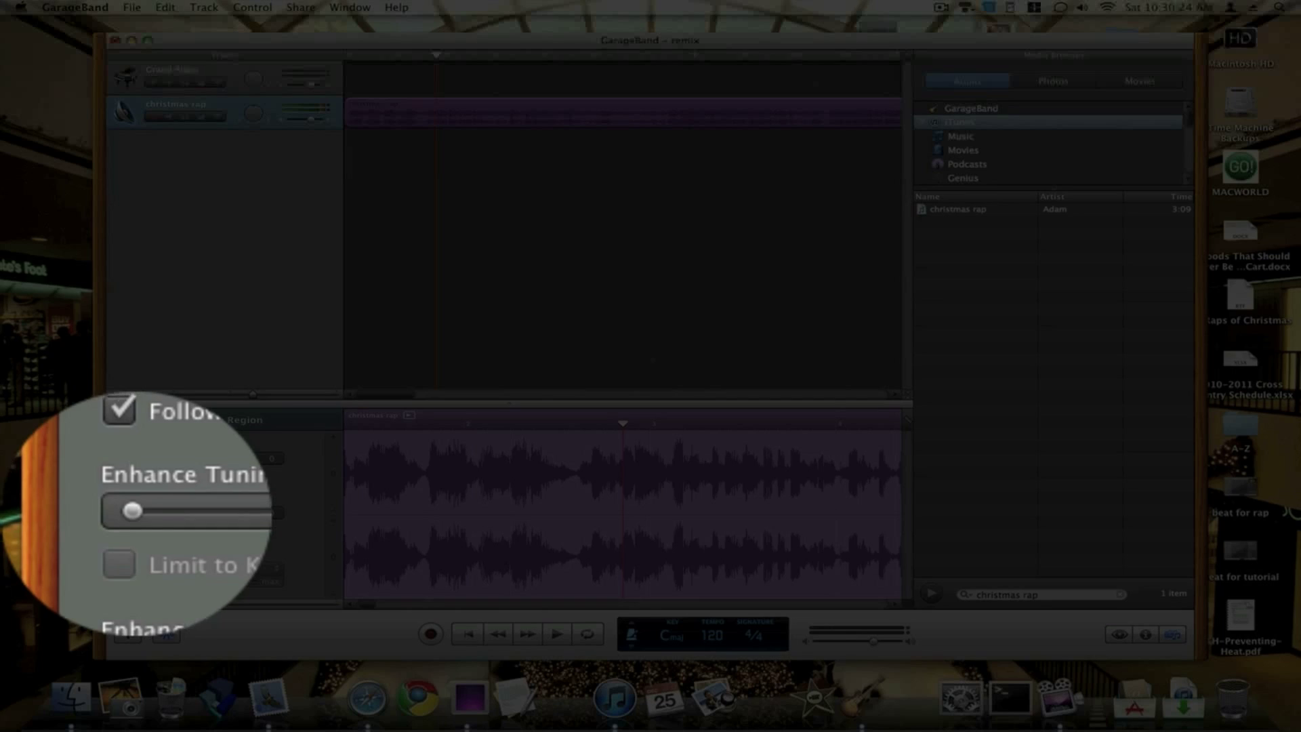
pyautogui.moveTo(133, 509); pyautogui.dragTo(216, 509)
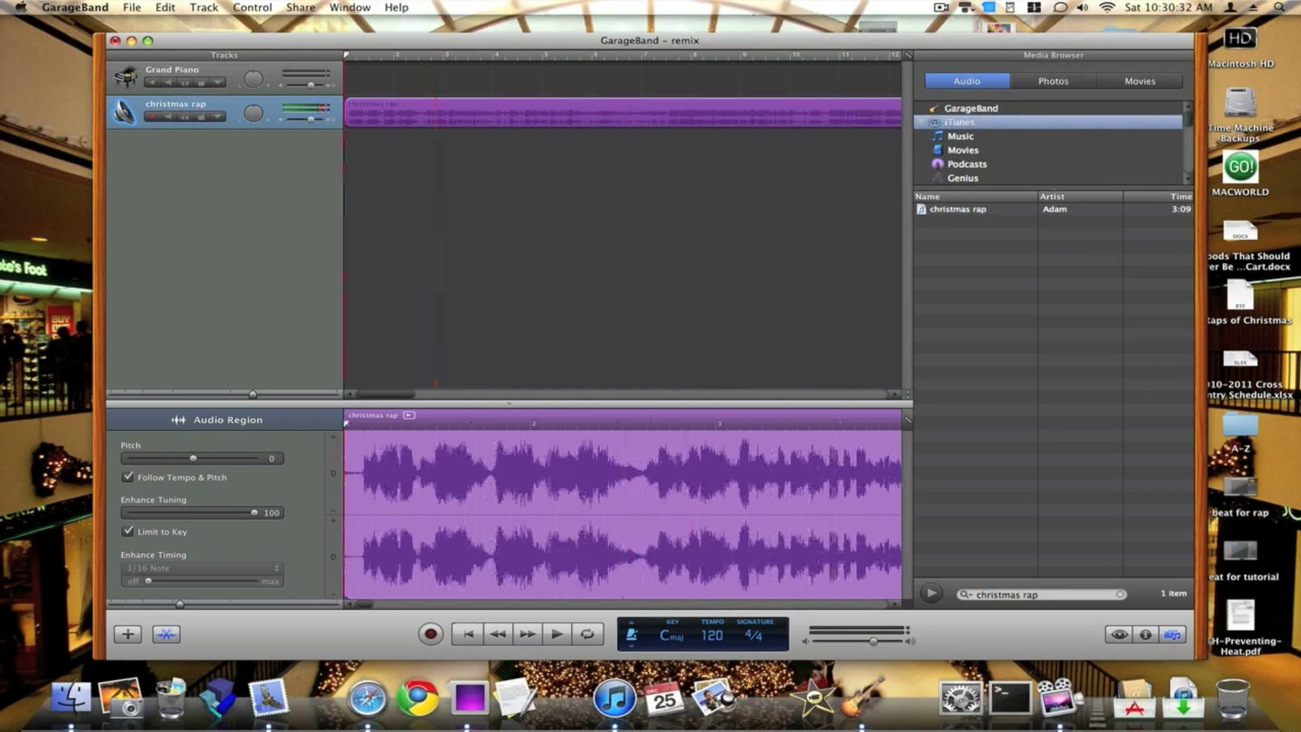
# - Preview the tuned rap, quit GarageBand saving 'remix', and select the file on the desktop
pyautogui.click(557, 634)
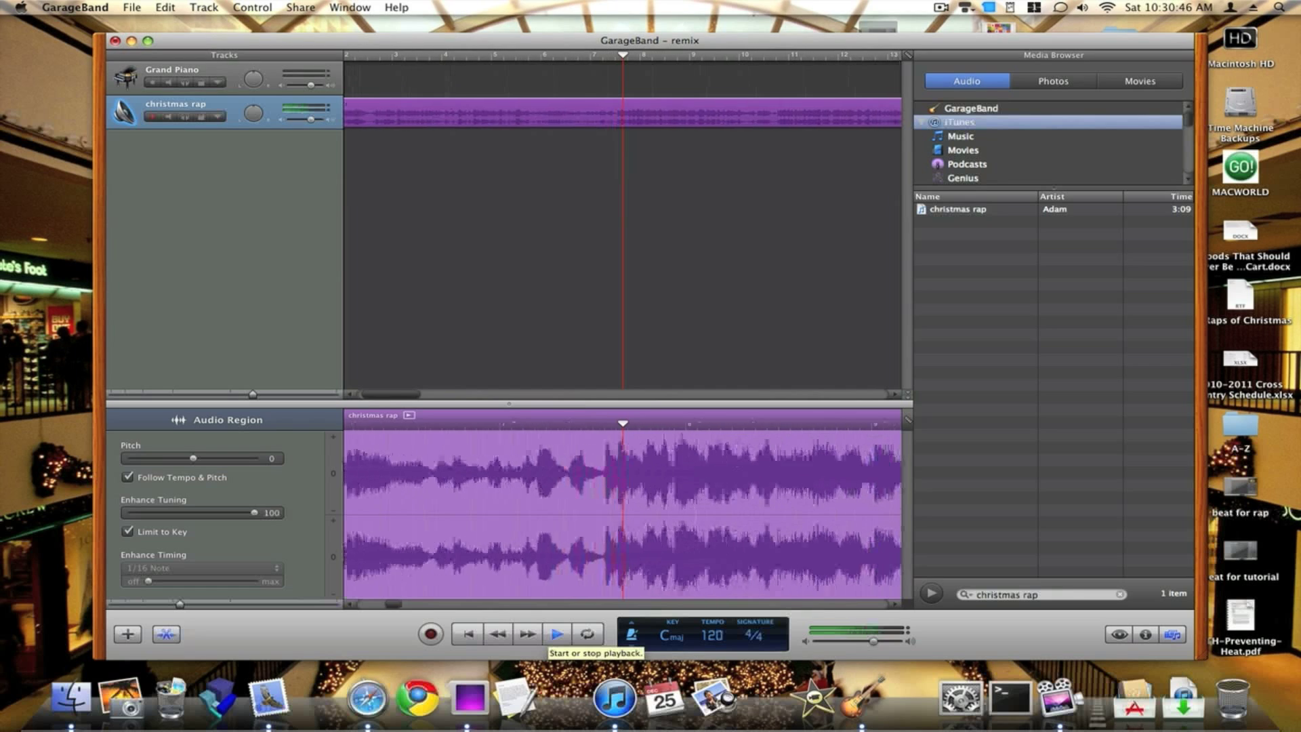
pyautogui.click(556, 636)
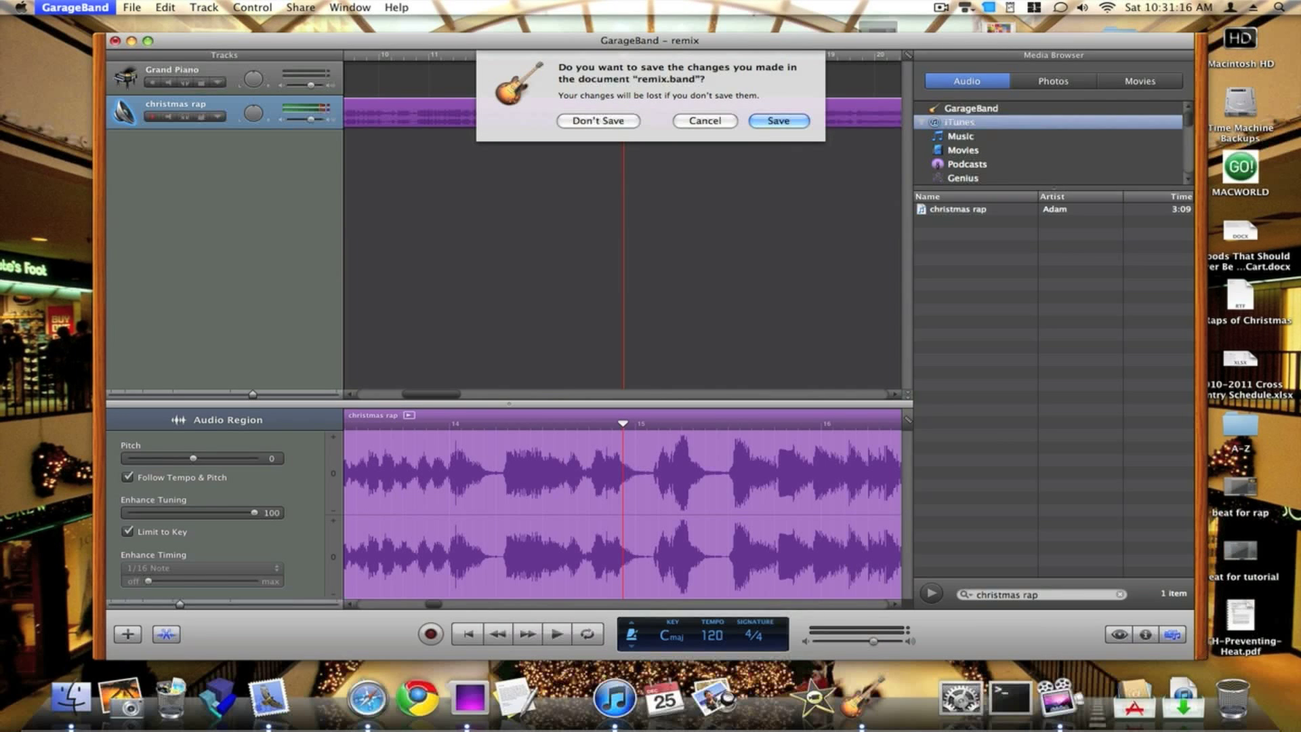
pyautogui.click(598, 121)
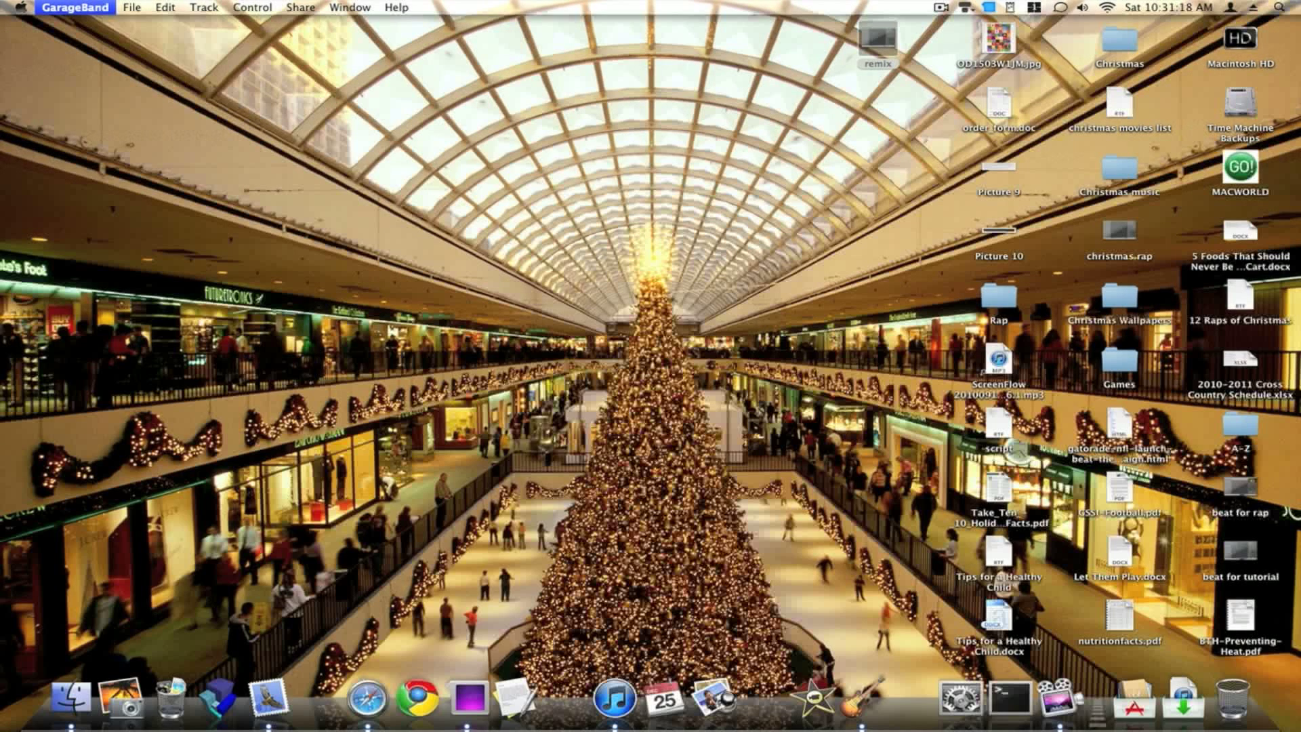
pyautogui.click(876, 46)
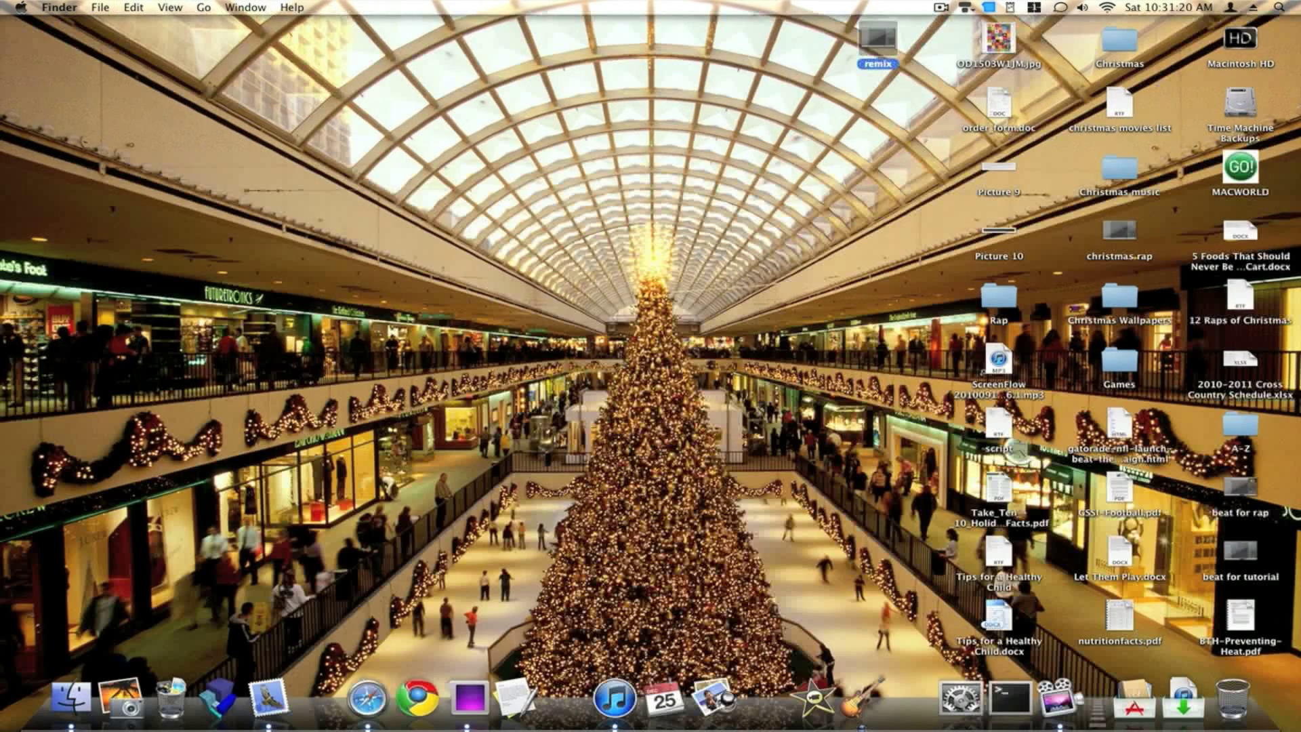